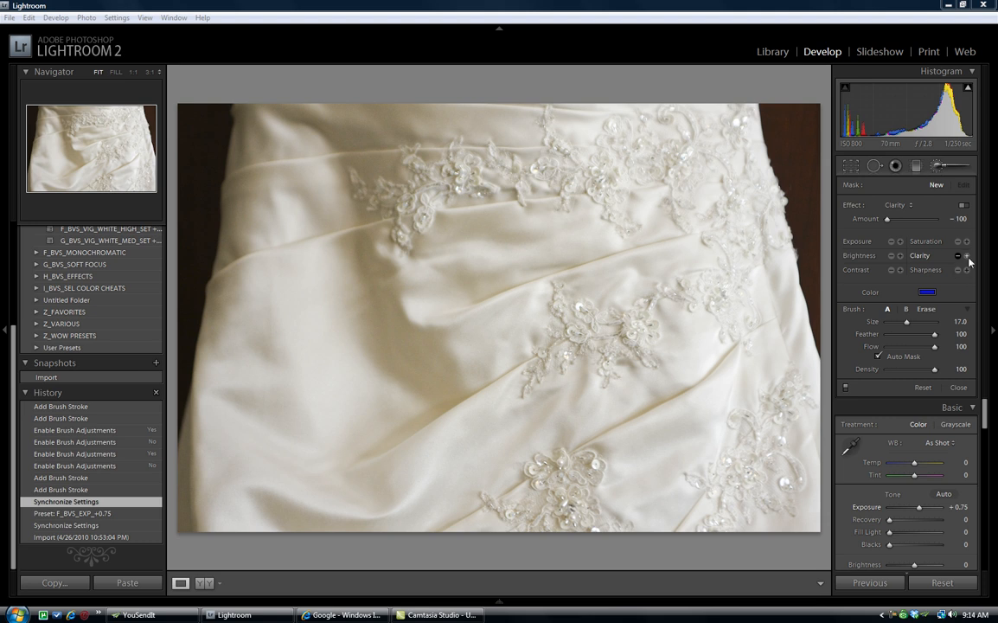
# Raise the brush Amount to full 100 Sharpness and paint a stroke on the lace appliqué.
pyautogui.moveTo(887, 218); pyautogui.dragTo(924, 218)
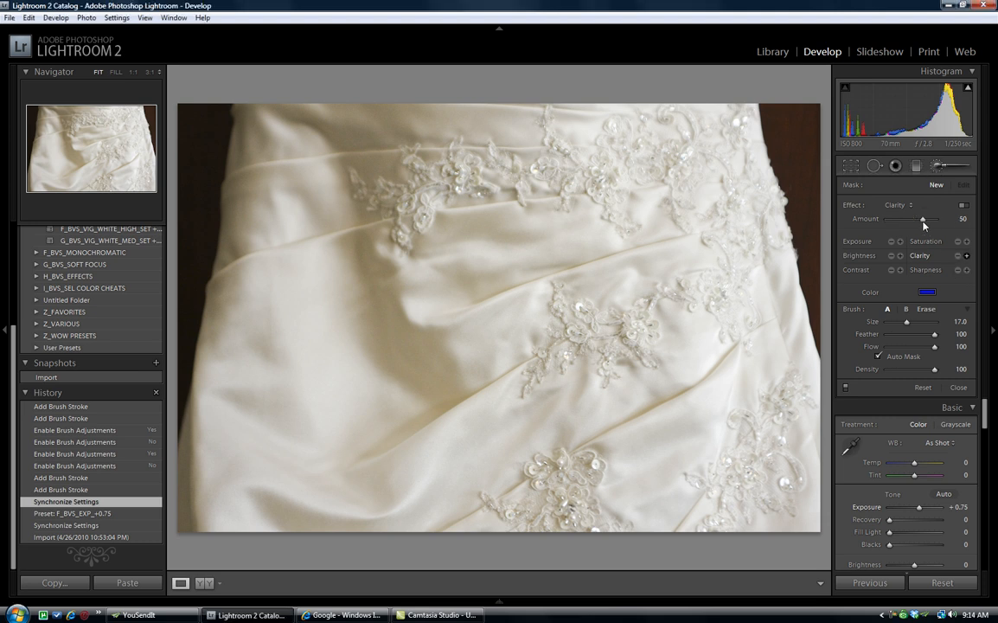
pyautogui.moveTo(924, 218); pyautogui.dragTo(935, 218)
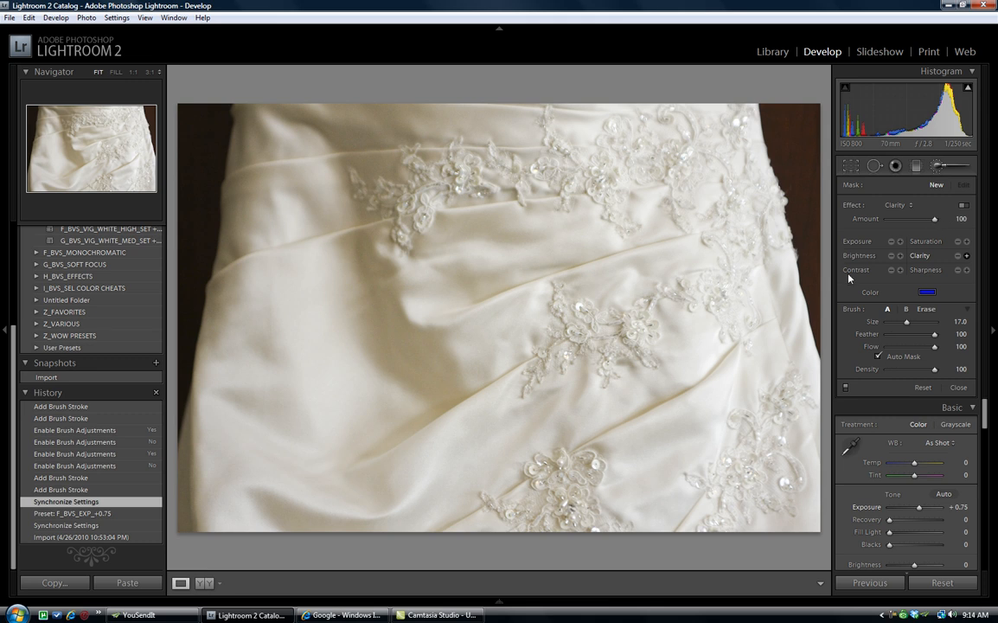
pyautogui.click(967, 269)
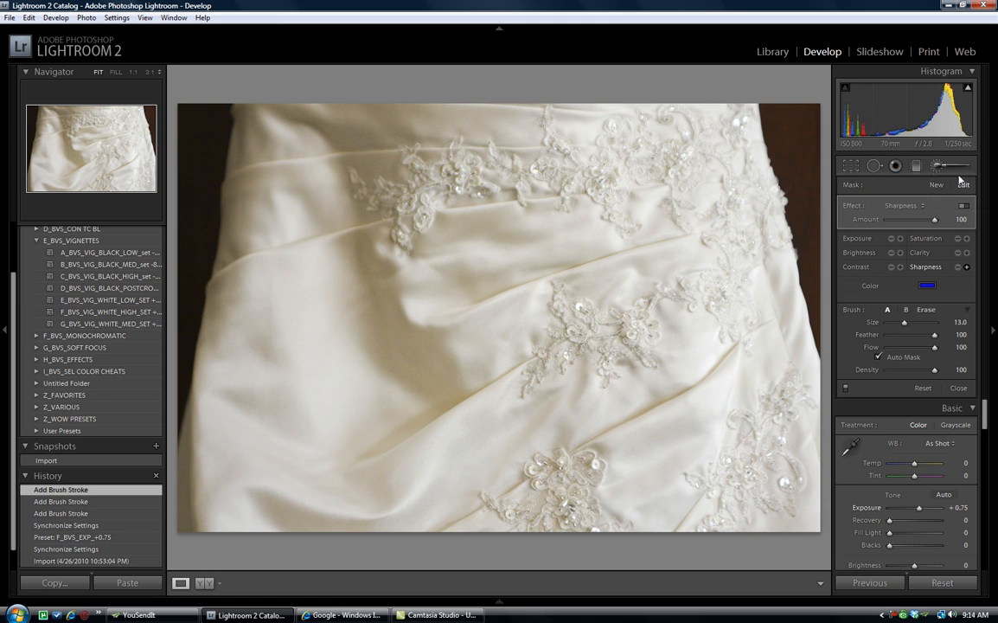
pyautogui.moveTo(887, 207)
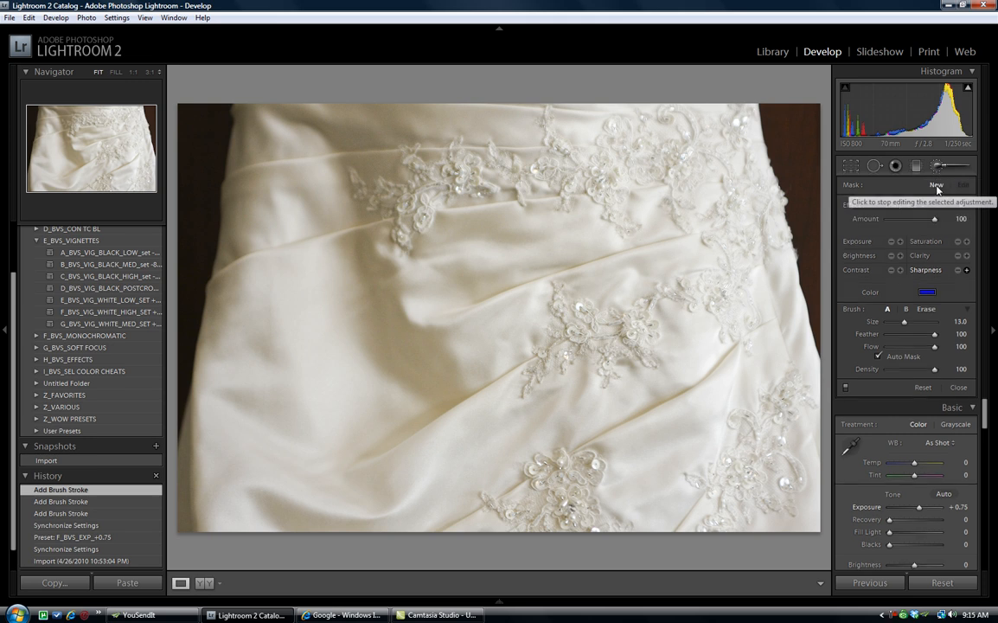
# Paint two more sharpening strokes, including the upper left lace motif.
pyautogui.click(591, 334)
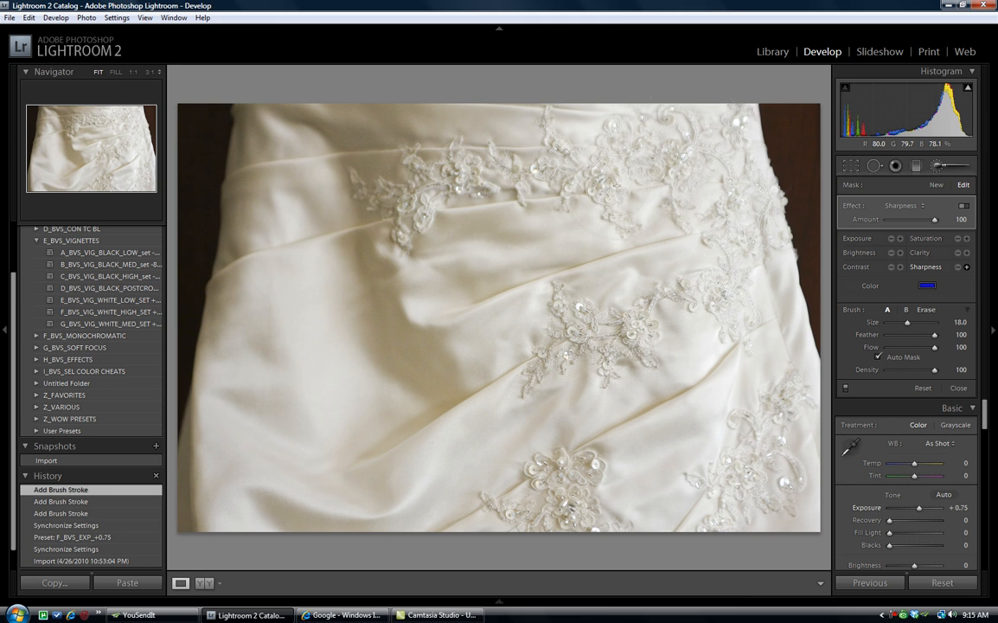
pyautogui.moveTo(364, 188)
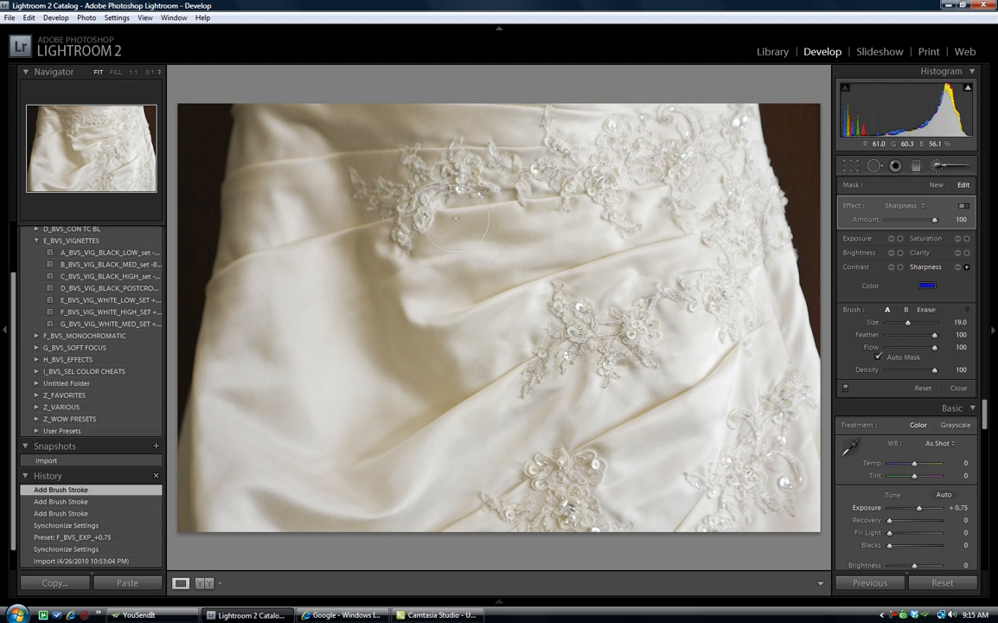
pyautogui.click(590, 333)
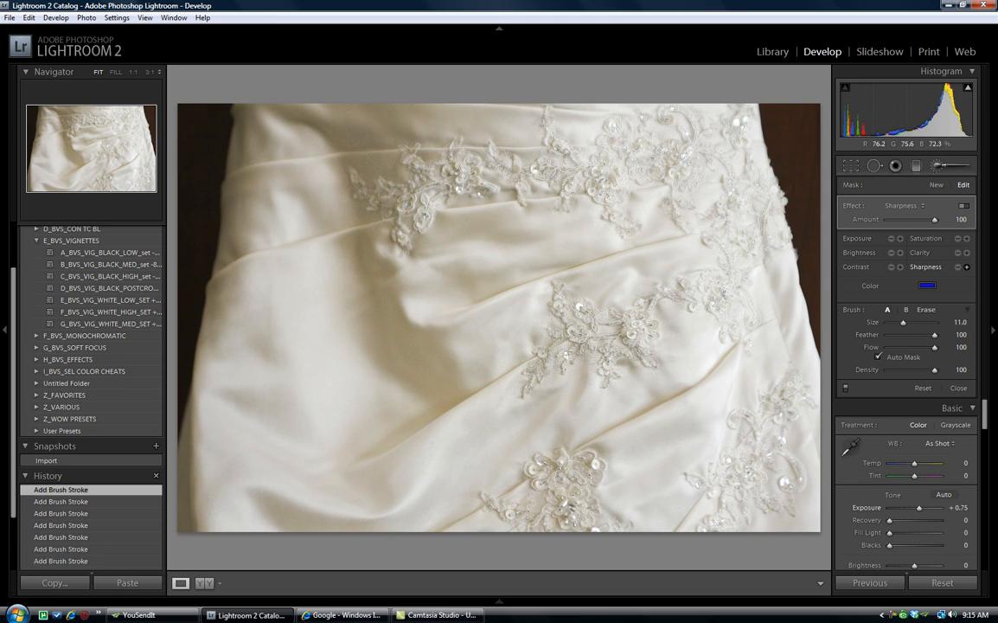
pyautogui.moveTo(606, 534)
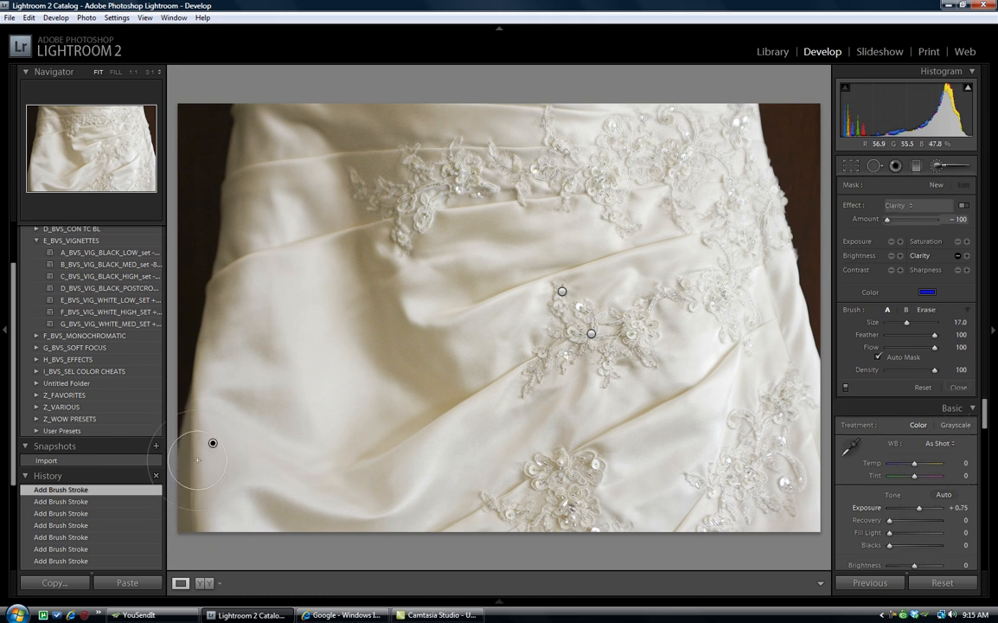
pyautogui.moveTo(259, 540)
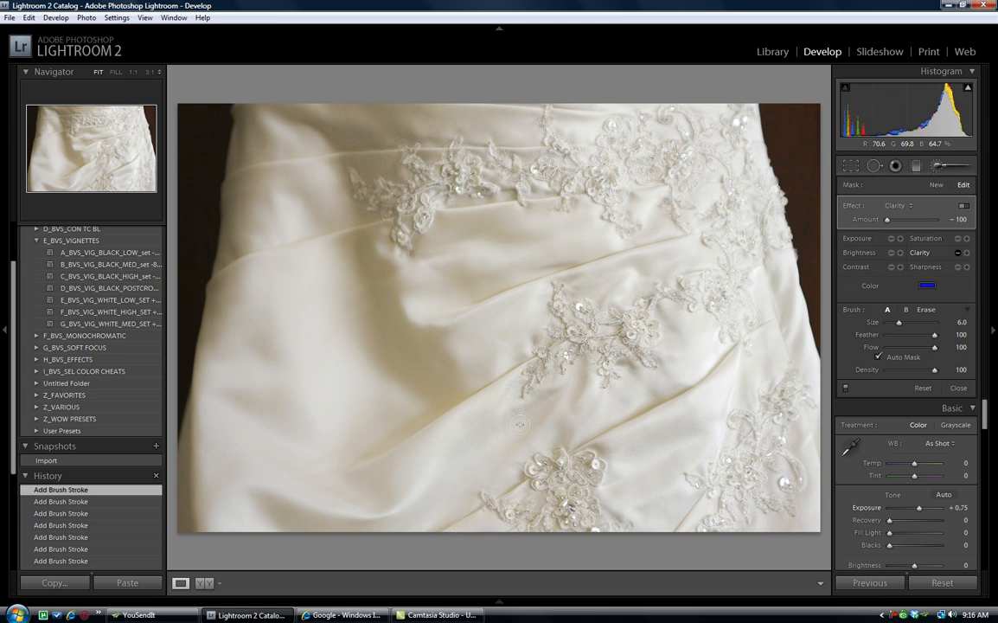
pyautogui.moveTo(574, 398)
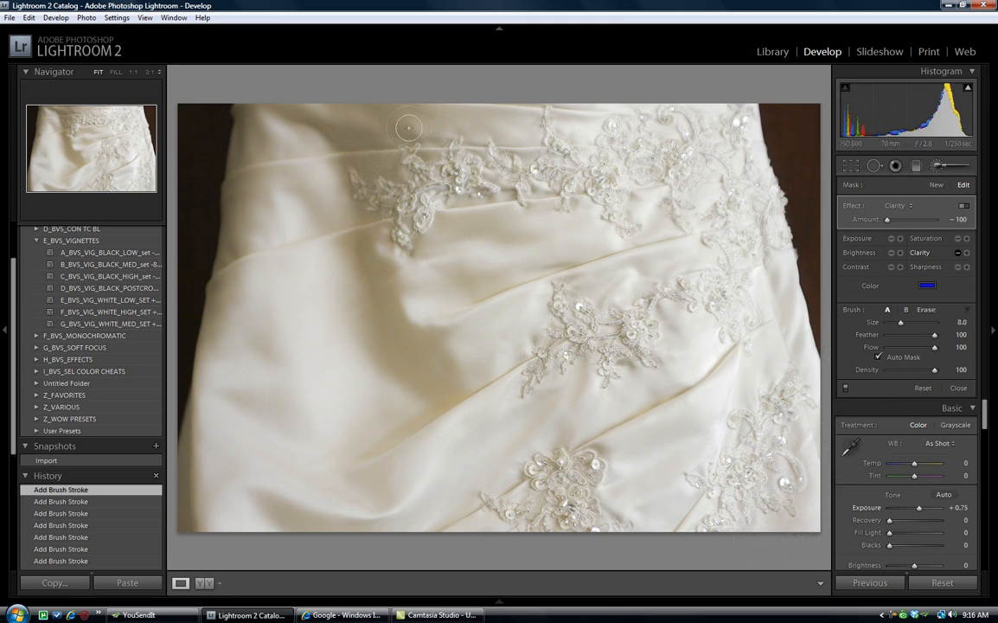
pyautogui.moveTo(473, 113)
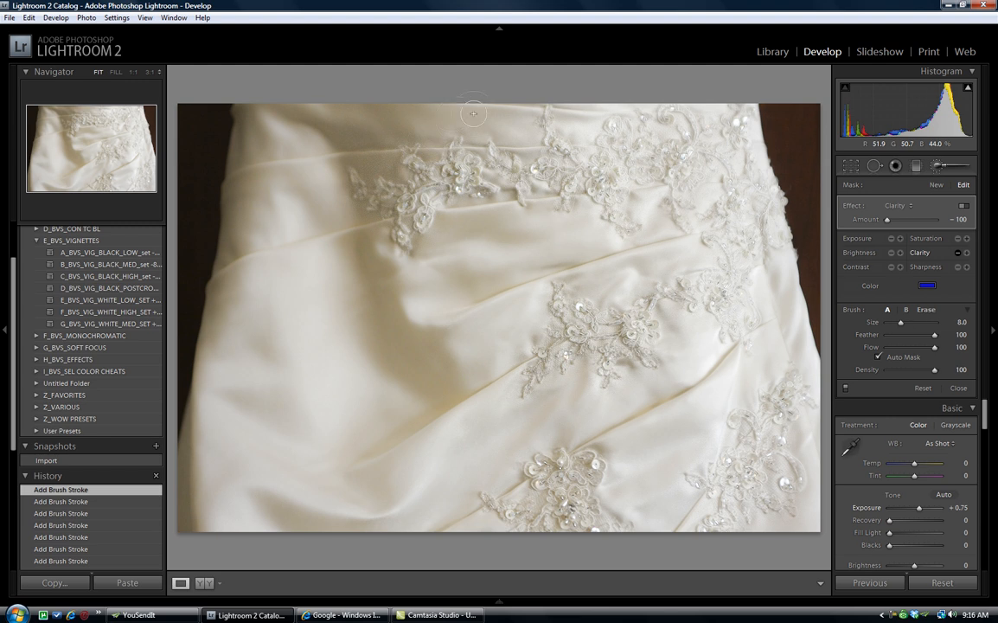
pyautogui.moveTo(513, 110)
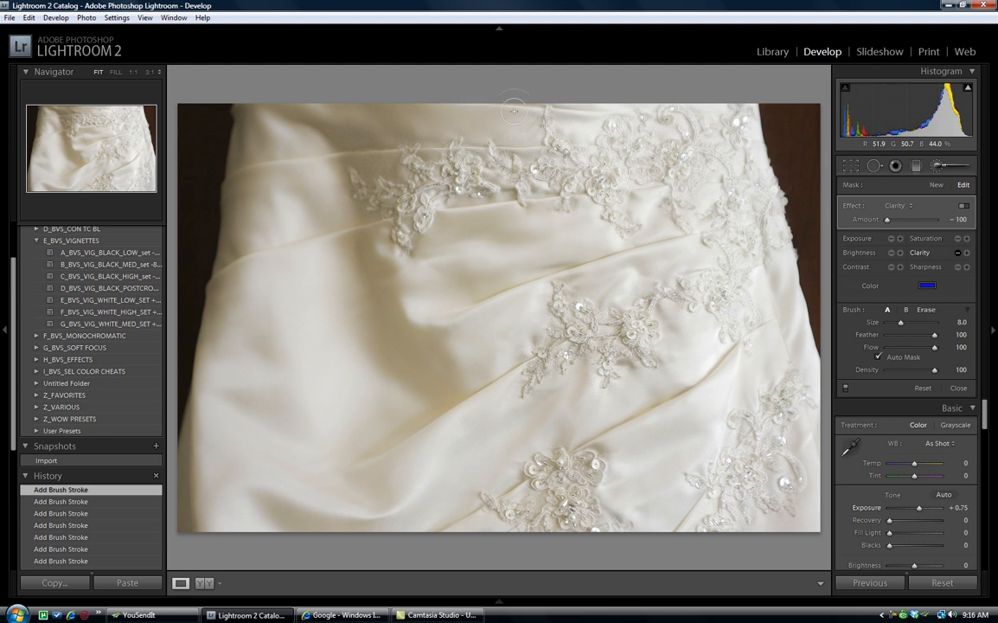
pyautogui.moveTo(400, 128)
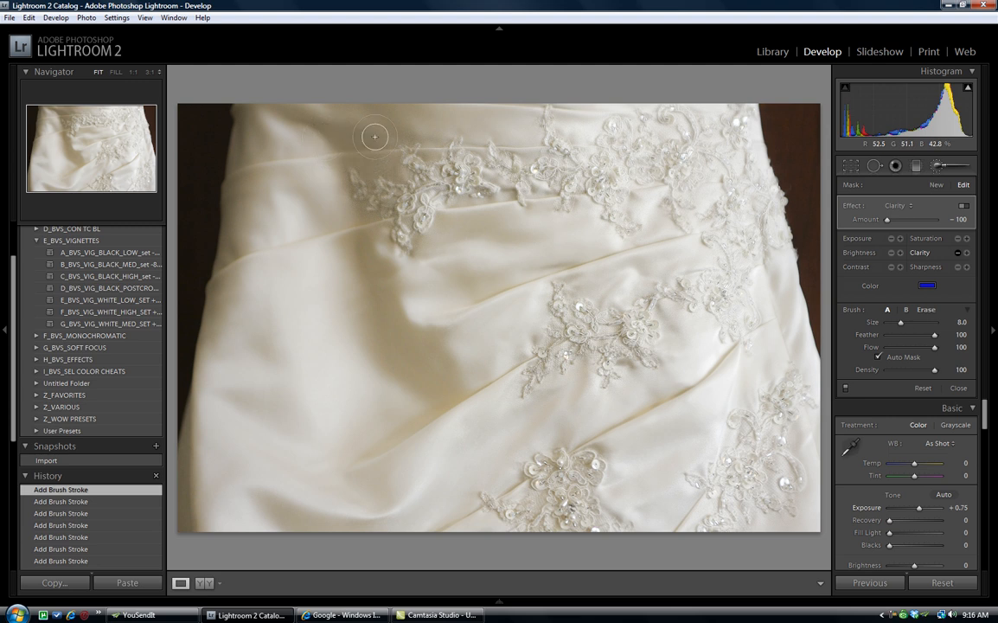
pyautogui.moveTo(392, 169)
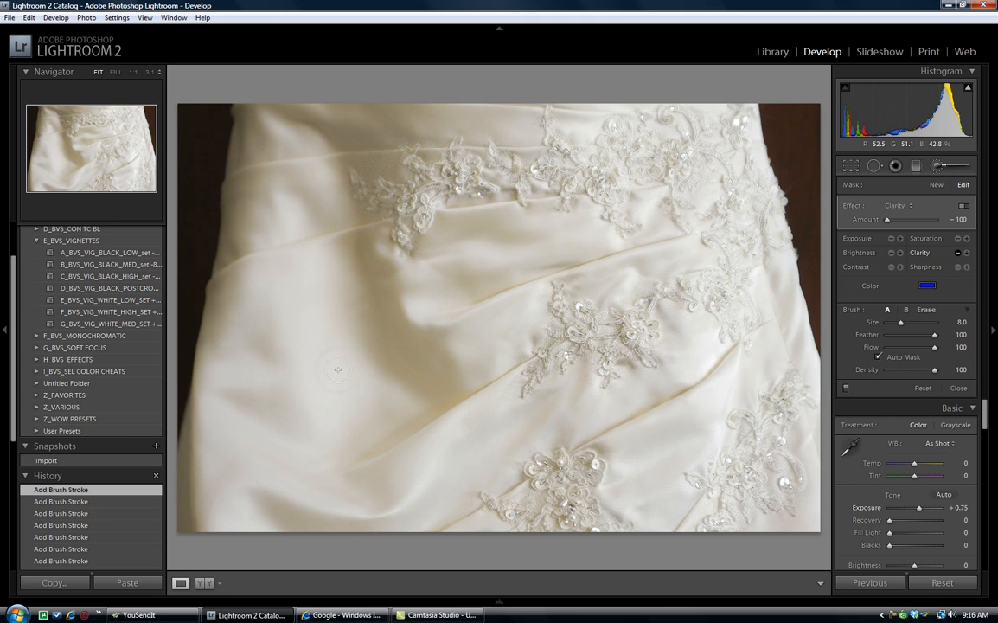
pyautogui.moveTo(424, 442)
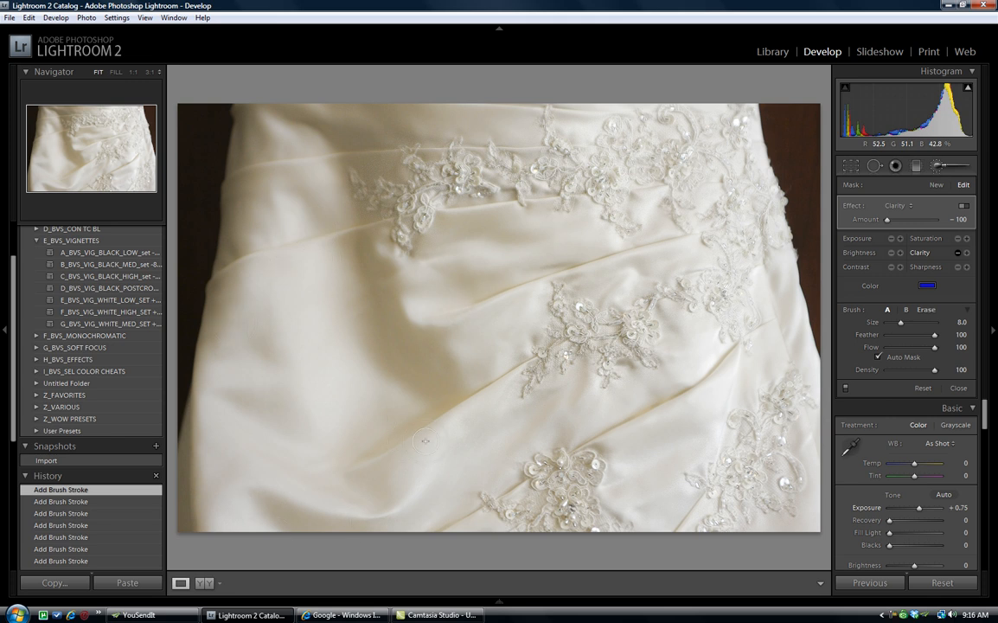
pyautogui.moveTo(321, 105)
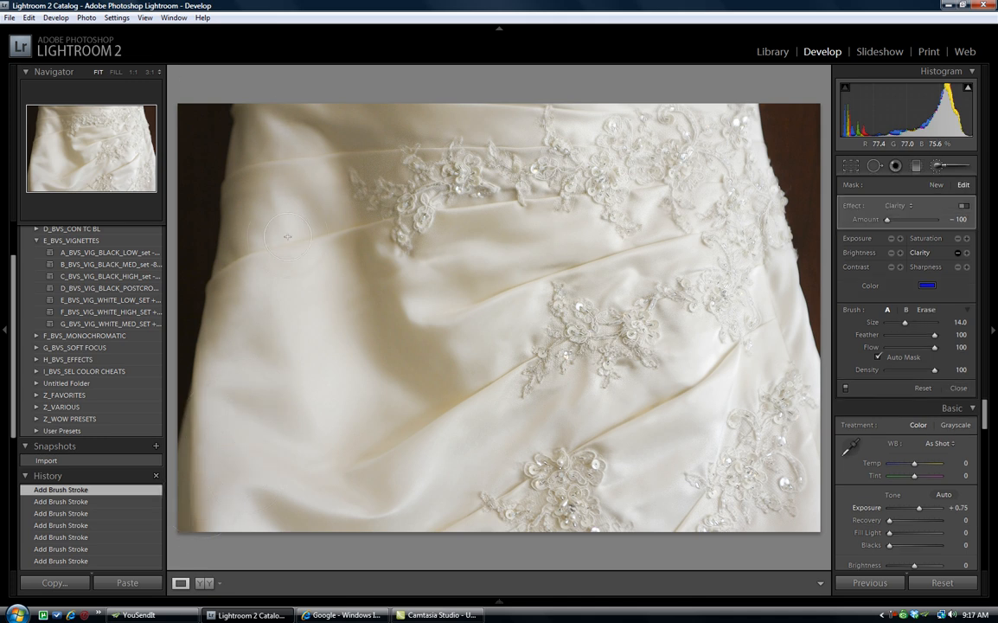
pyautogui.moveTo(506, 92)
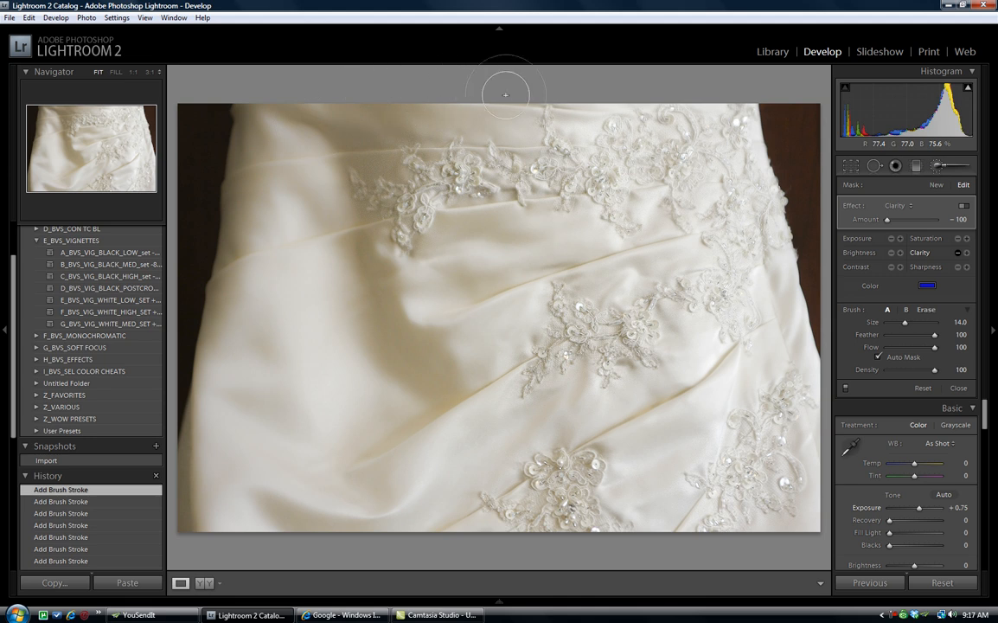
pyautogui.moveTo(431, 269)
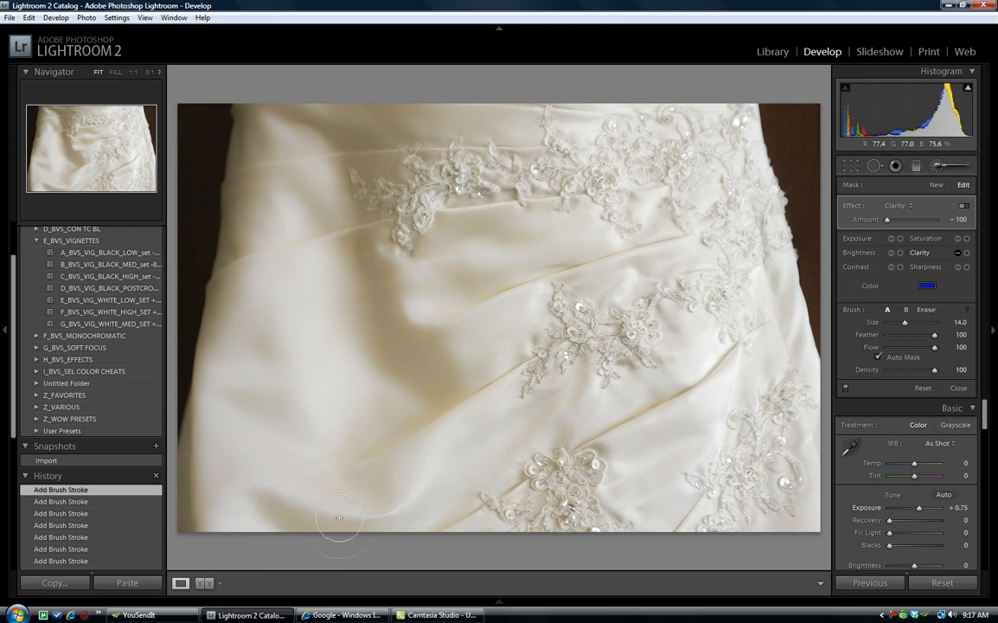
pyautogui.moveTo(483, 429)
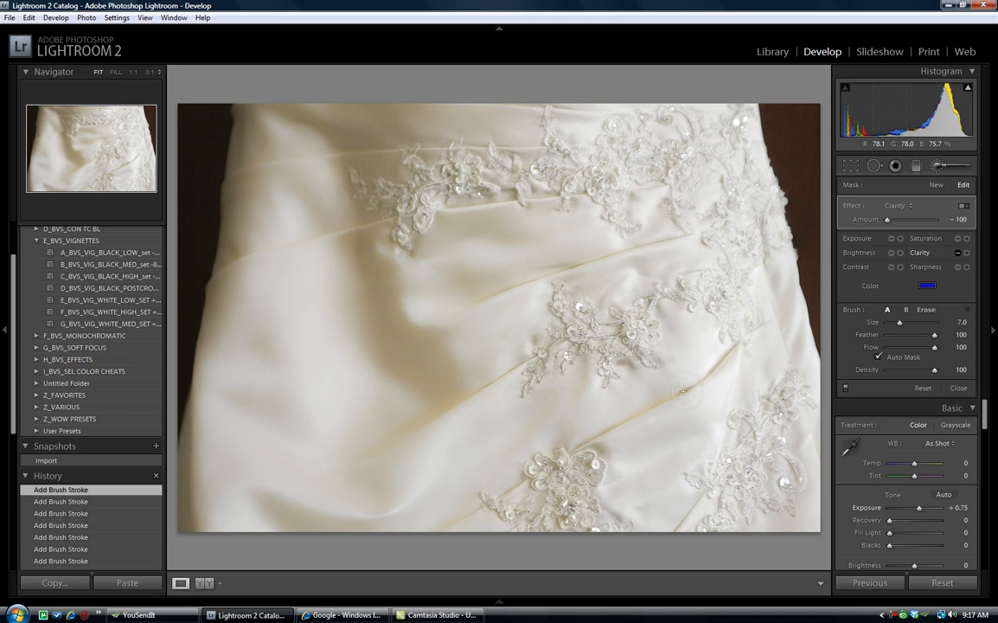
pyautogui.moveTo(699, 430)
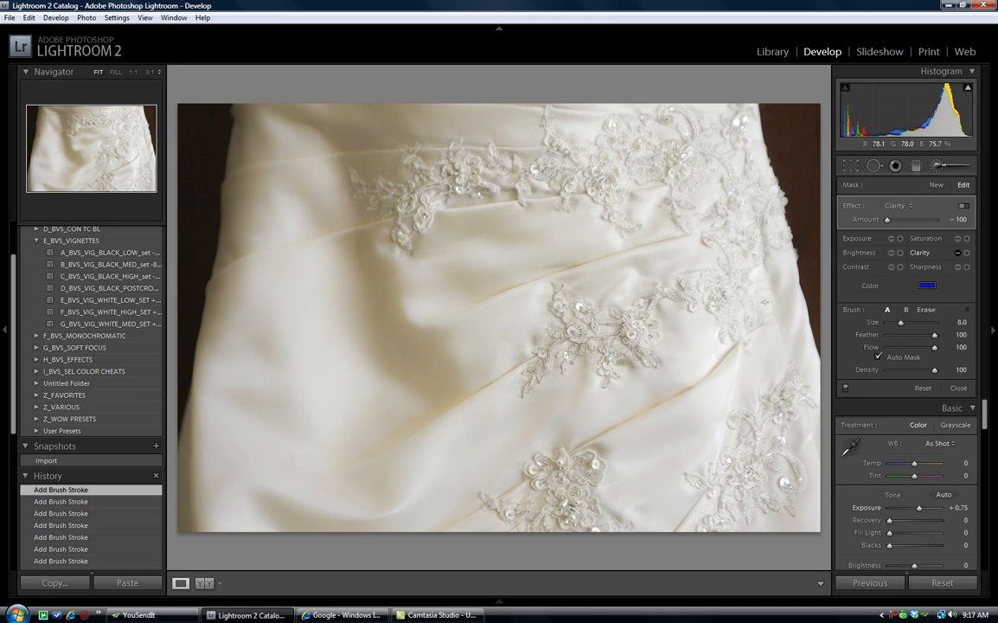
pyautogui.moveTo(819, 503)
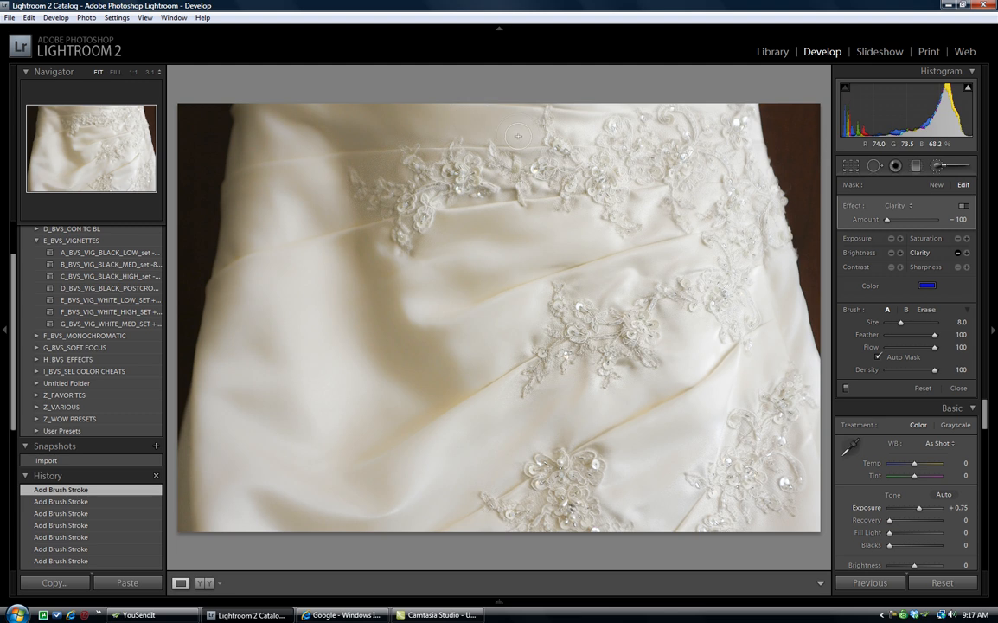
pyautogui.moveTo(385, 159)
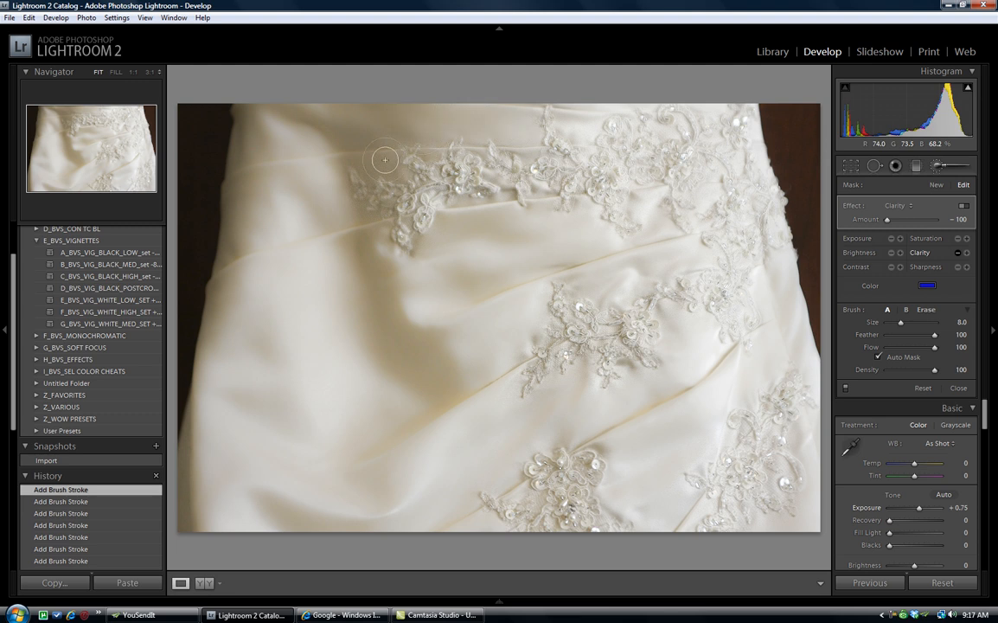
pyautogui.moveTo(349, 252)
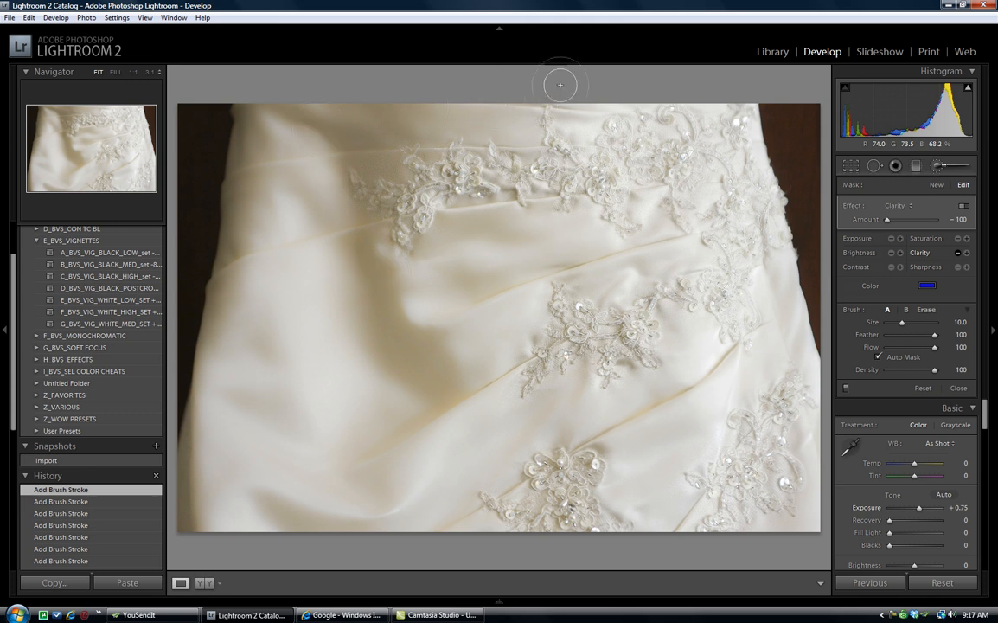
pyautogui.moveTo(578, 131)
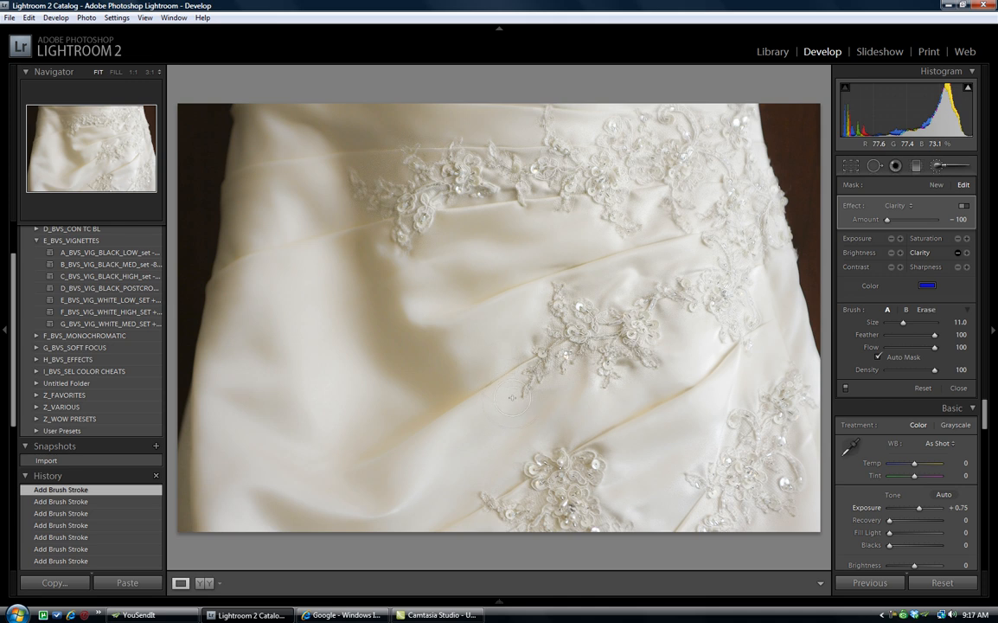
pyautogui.moveTo(212, 347)
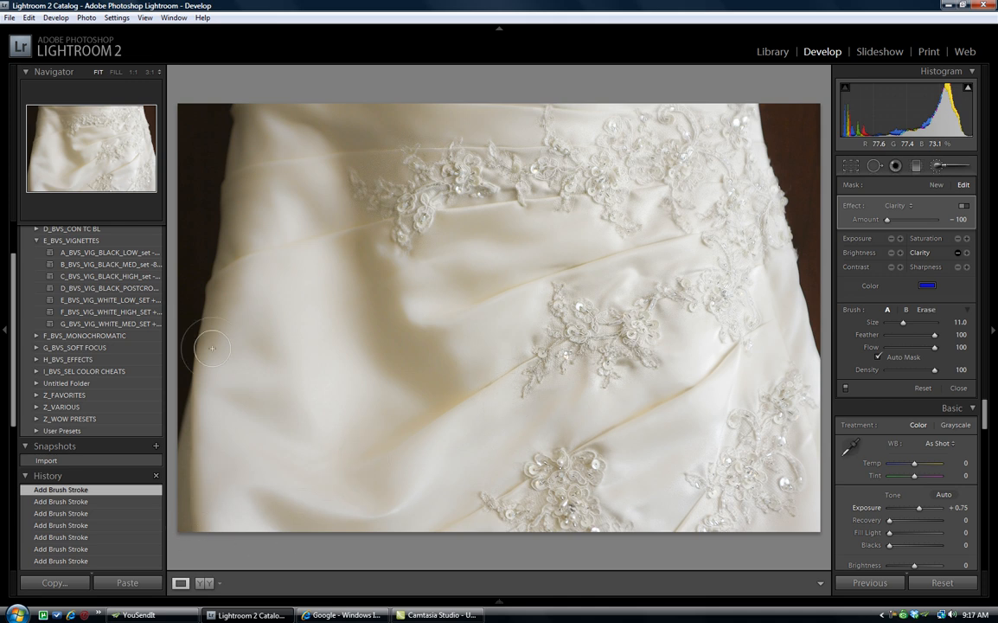
pyautogui.moveTo(471, 93)
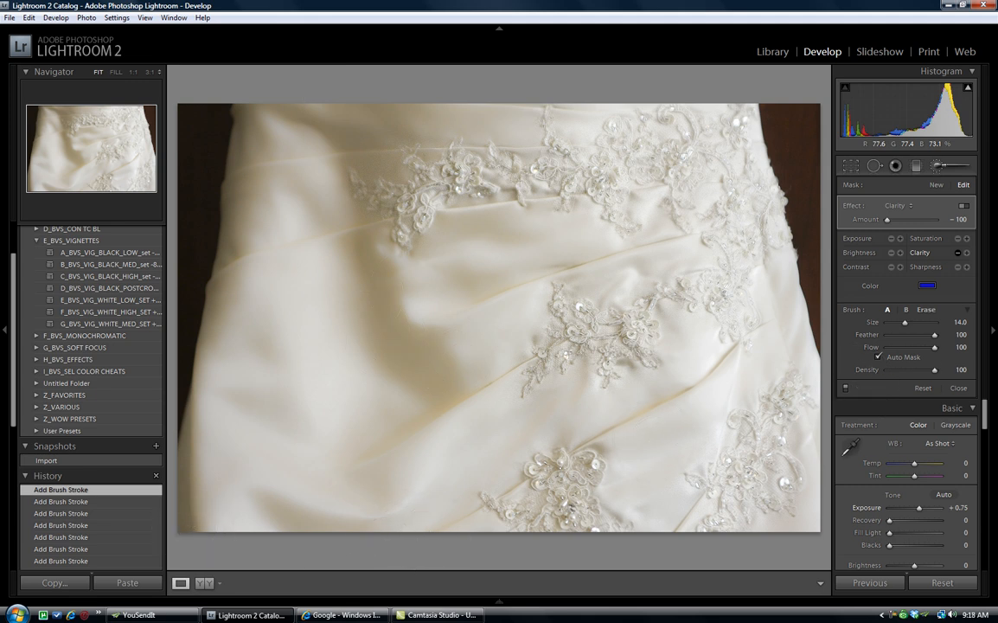
pyautogui.moveTo(954, 256)
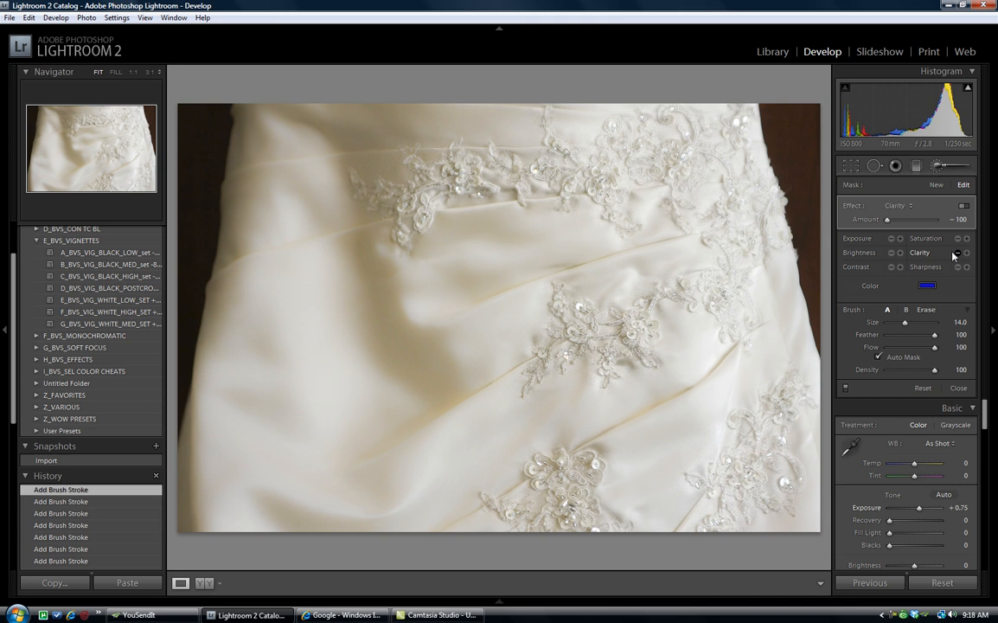
pyautogui.moveTo(915, 256)
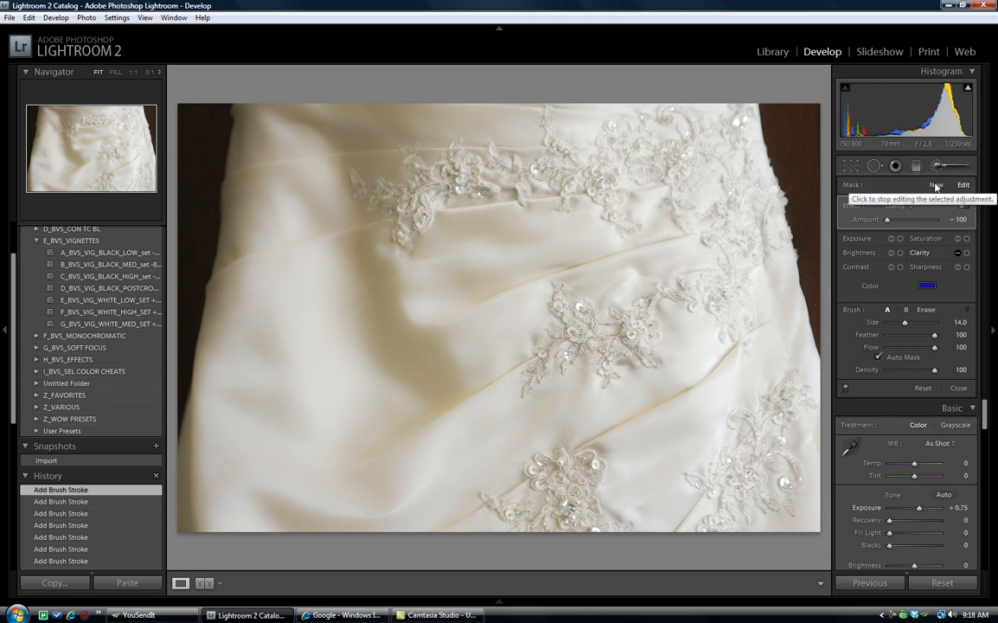
pyautogui.moveTo(950, 253)
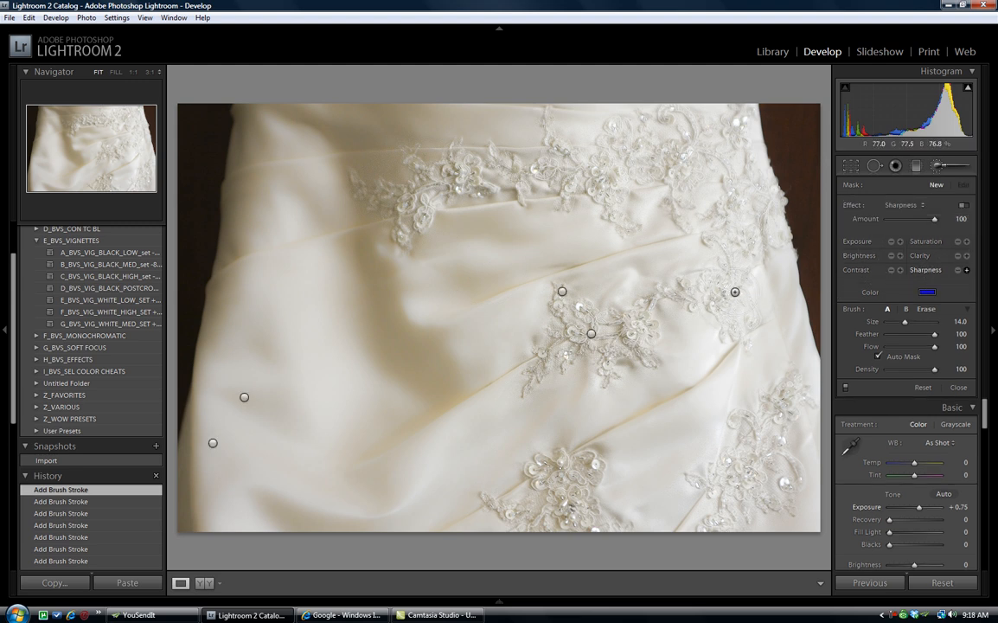
# Paint Sharpness 100 strokes over the upper lace appliqué and along the lace band.
pyautogui.click(424, 197)
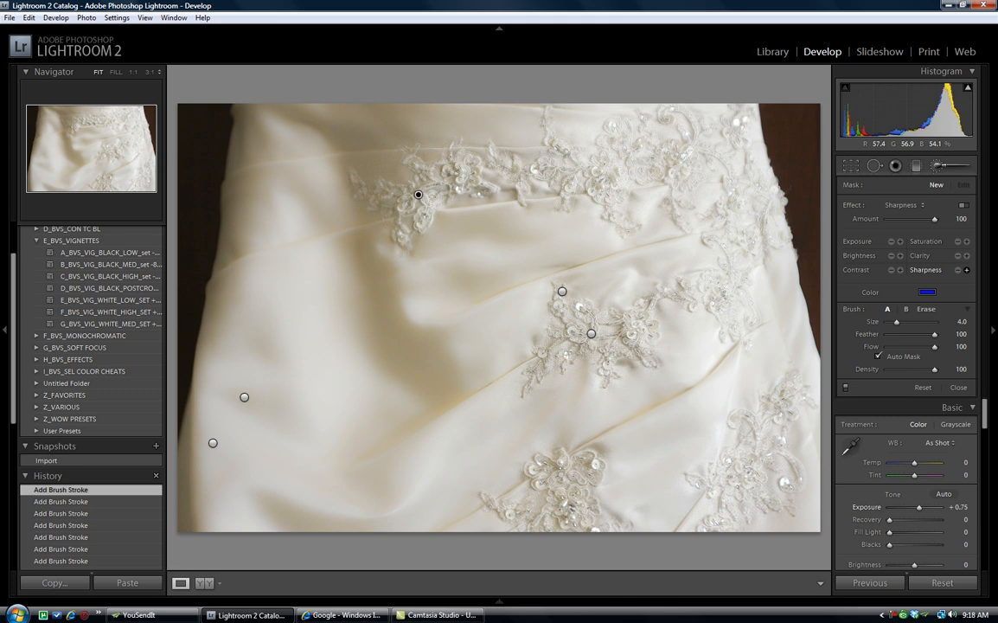
pyautogui.click(962, 184)
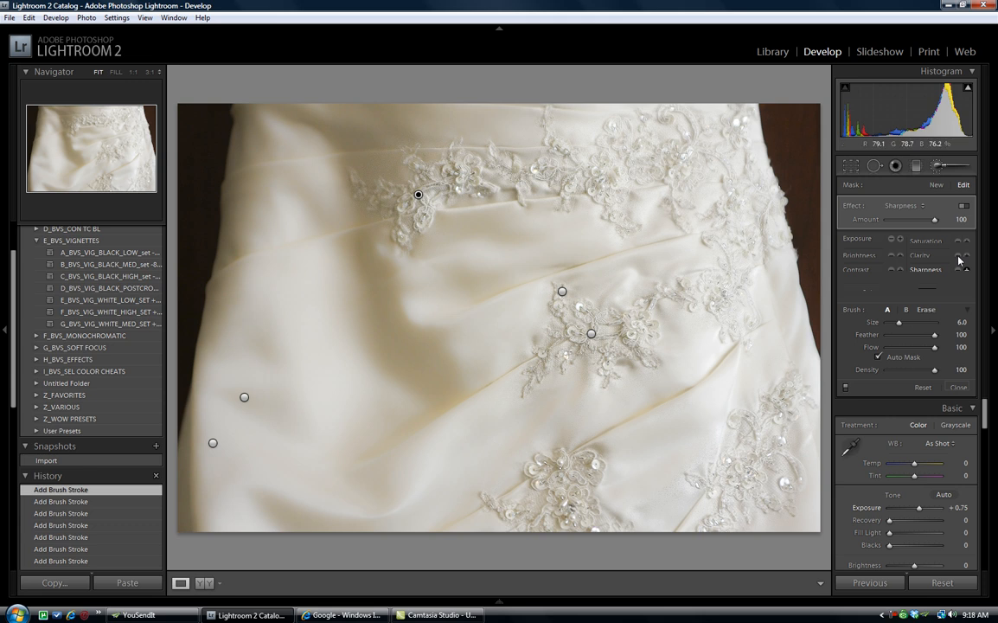
pyautogui.moveTo(958, 260)
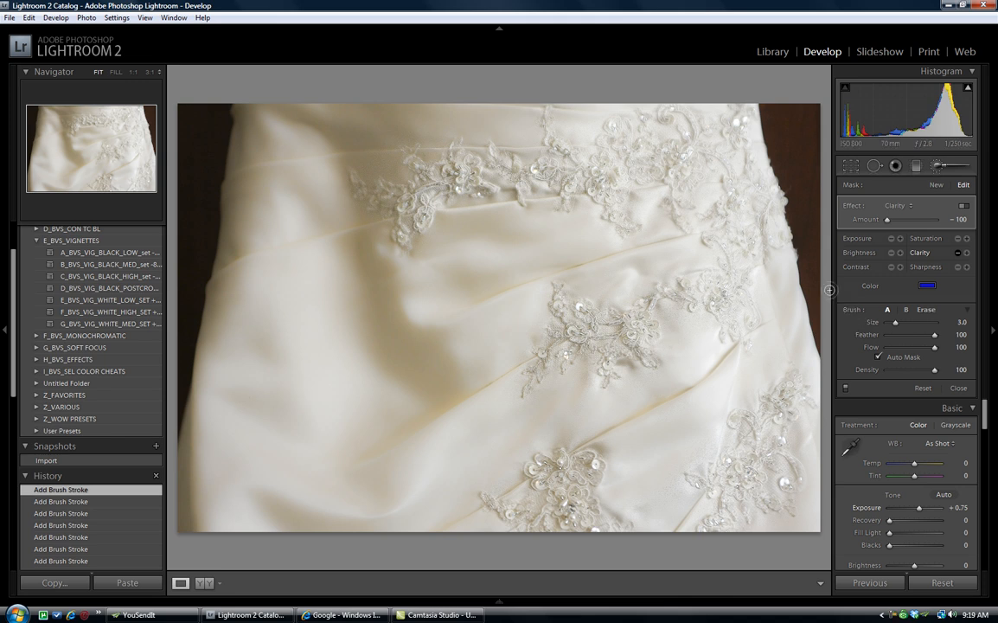
pyautogui.moveTo(847, 391)
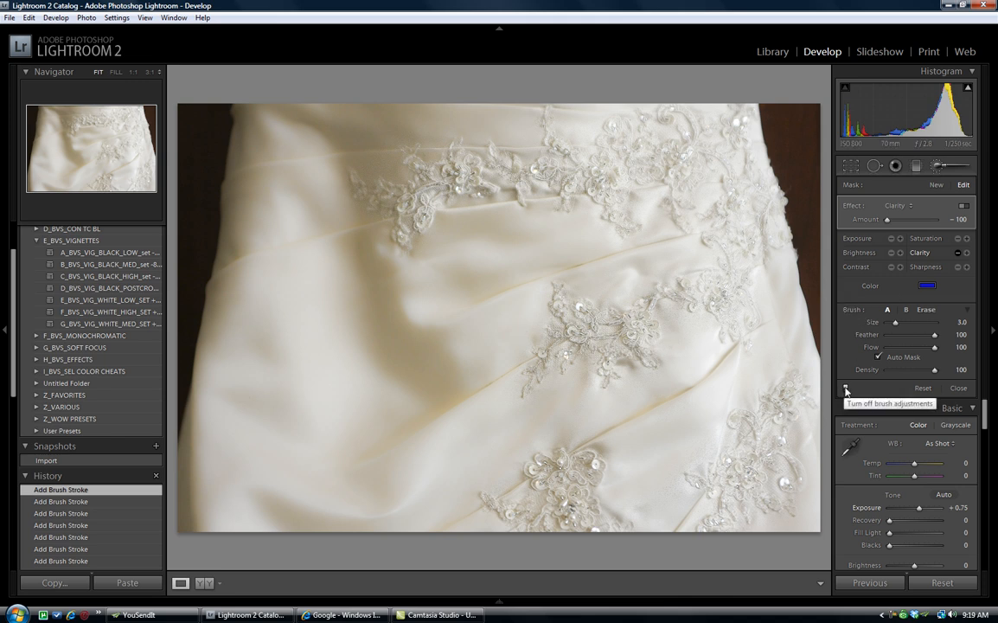
pyautogui.click(845, 388)
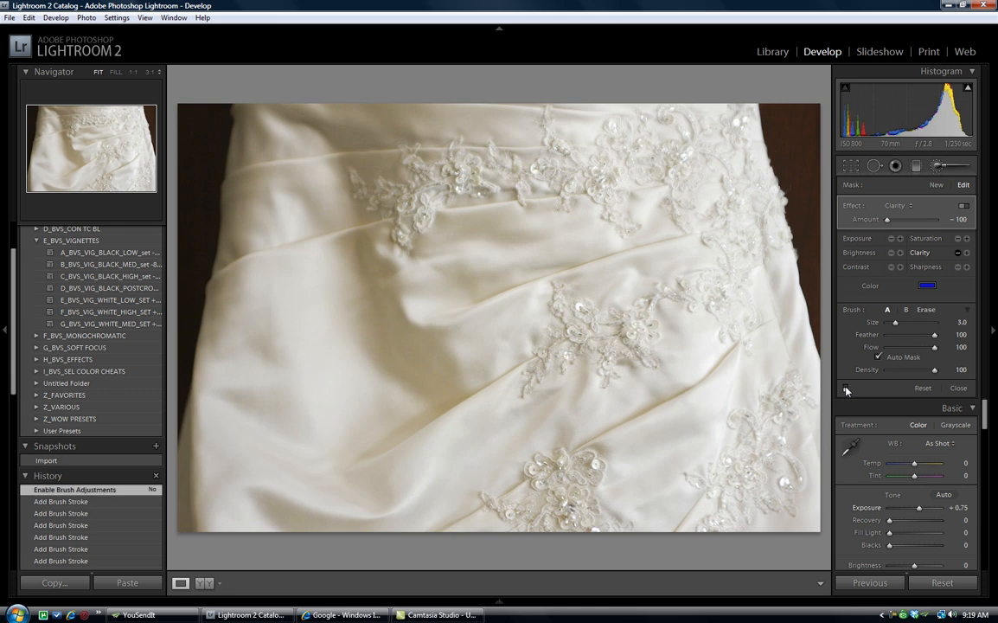
pyautogui.click(846, 387)
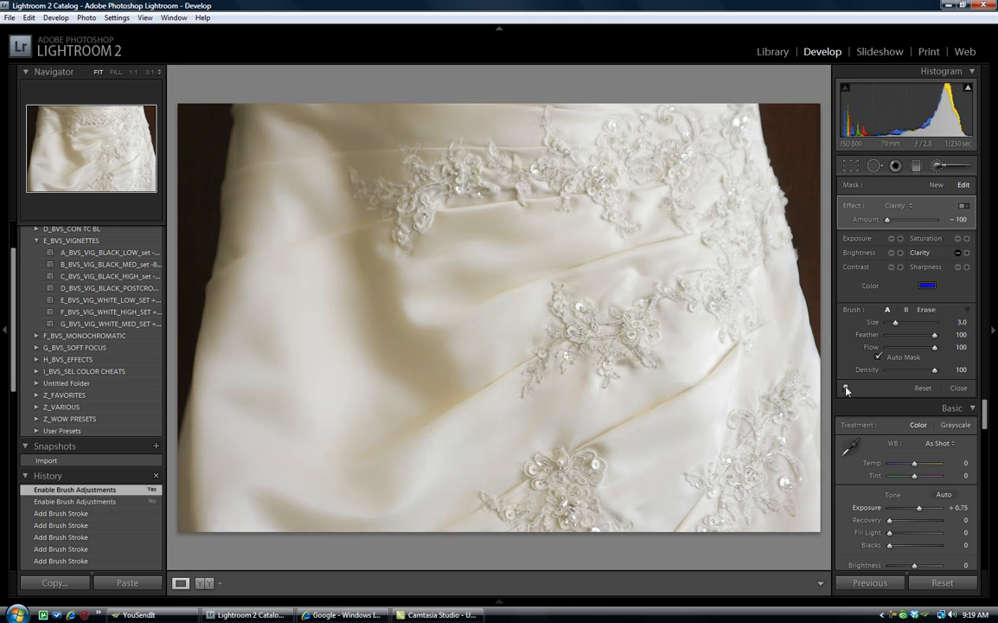
pyautogui.click(847, 387)
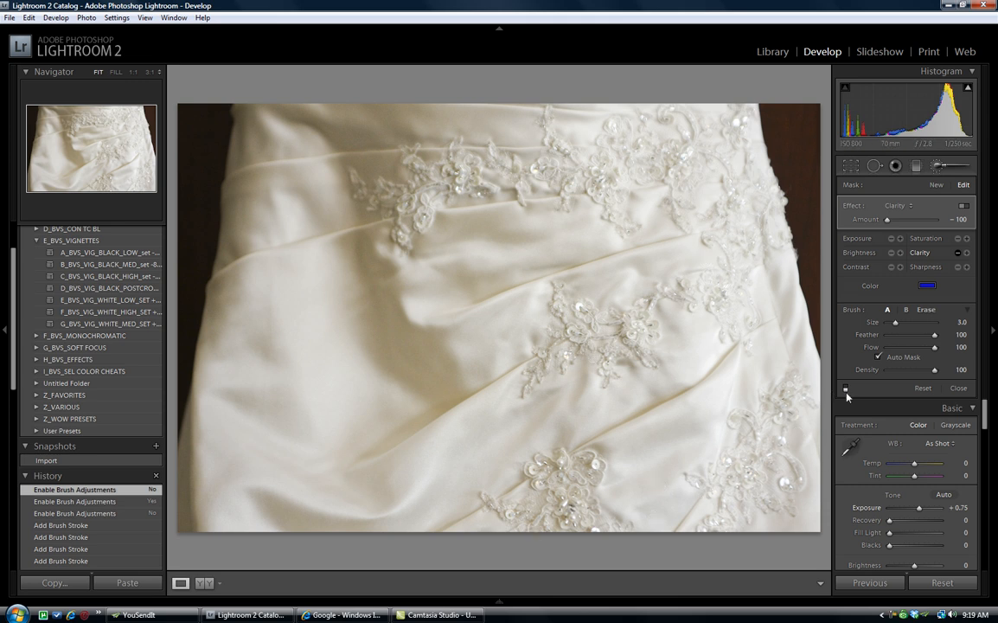
pyautogui.click(847, 389)
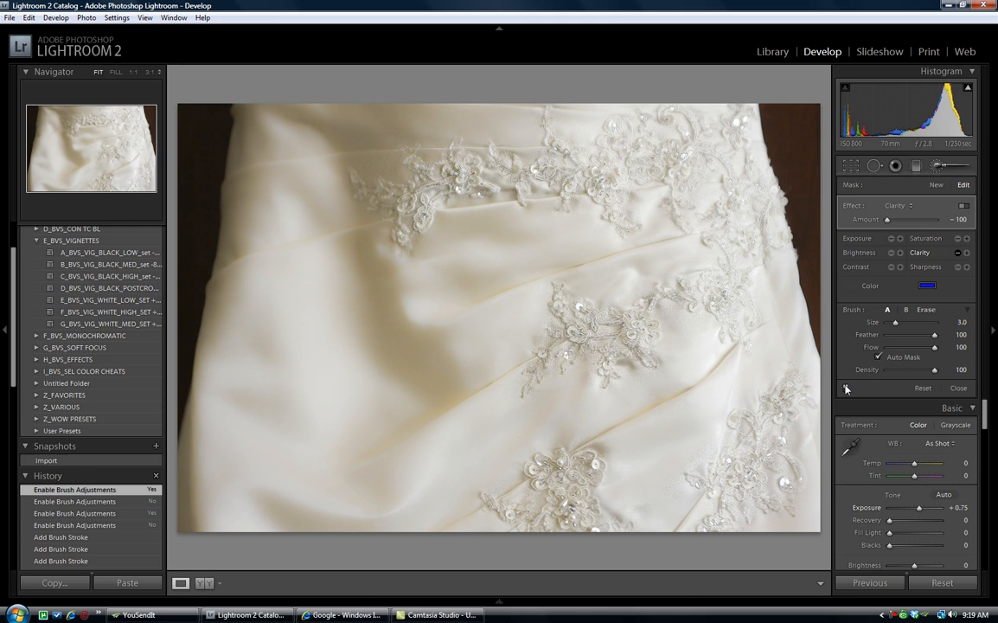
pyautogui.click(847, 389)
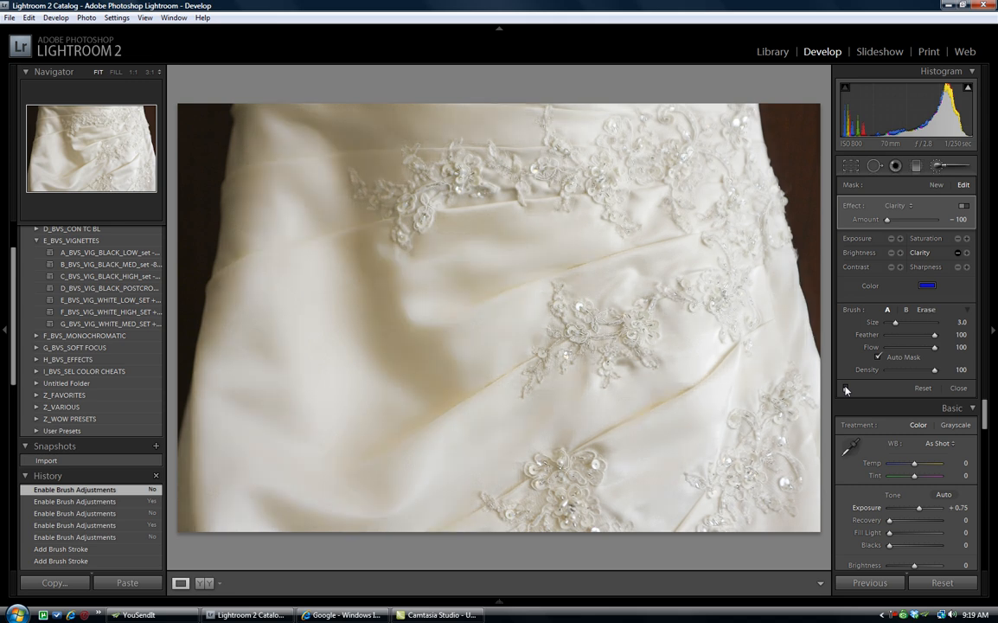
pyautogui.click(846, 387)
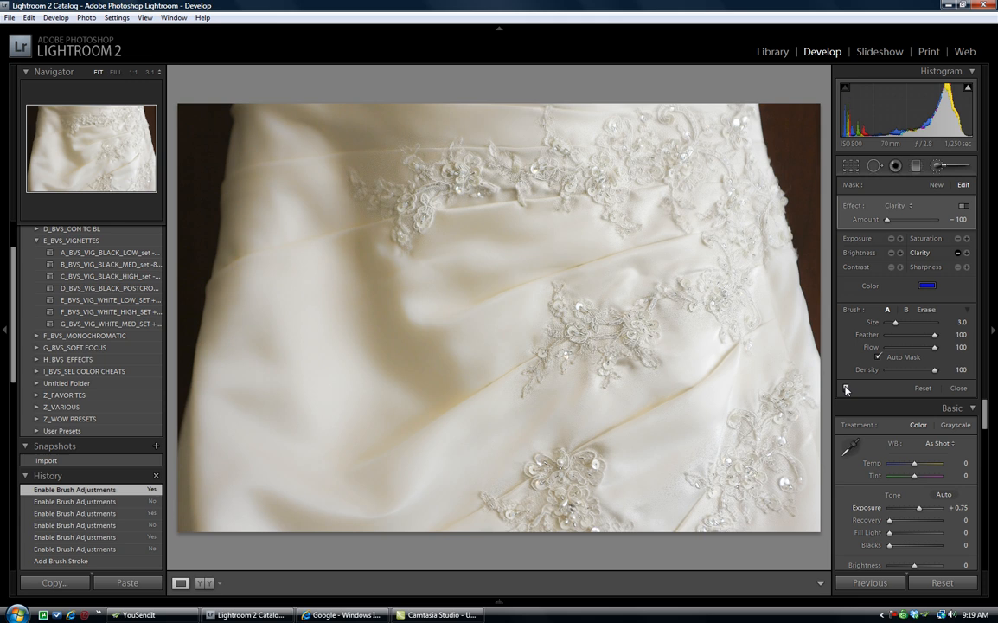
pyautogui.click(899, 206)
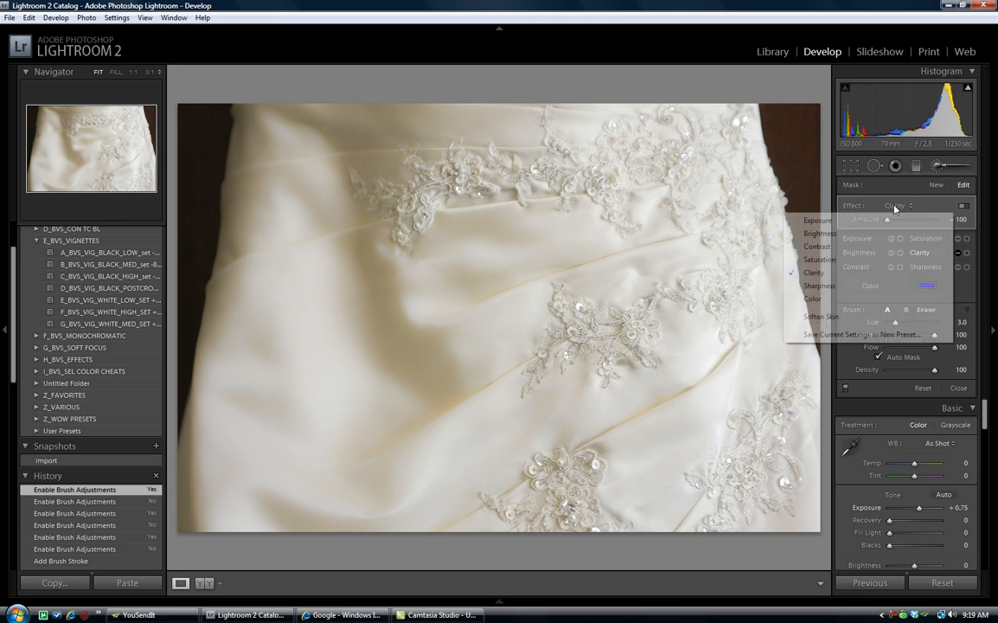
pyautogui.click(896, 205)
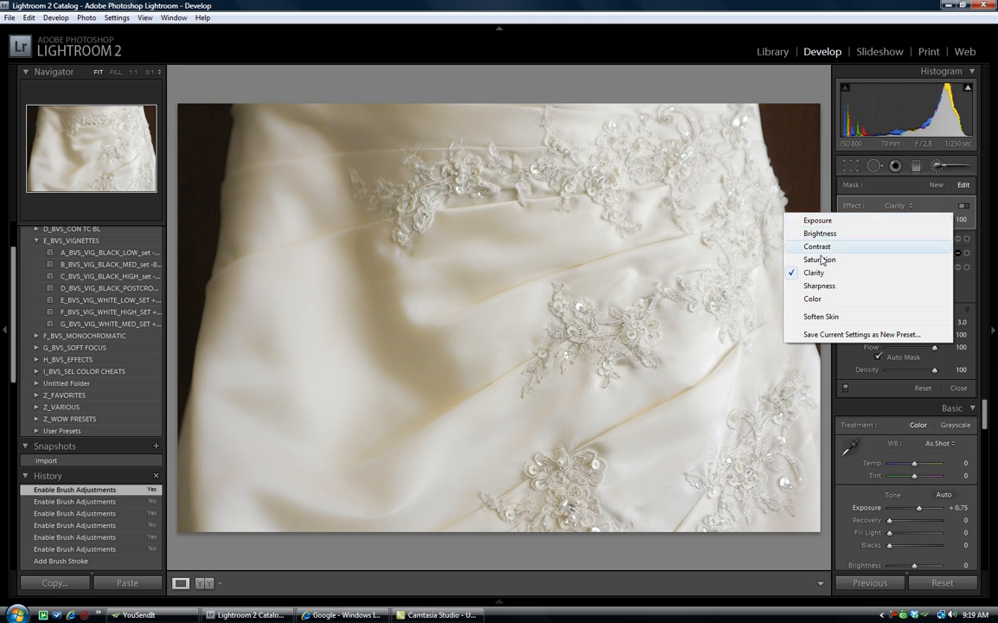
pyautogui.moveTo(821, 298)
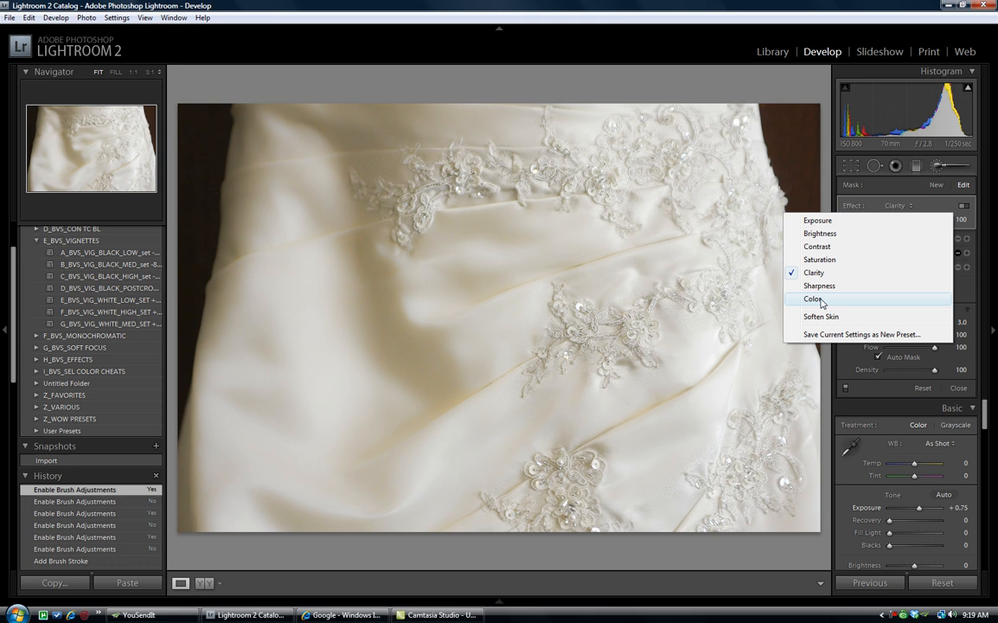
pyautogui.moveTo(820, 285)
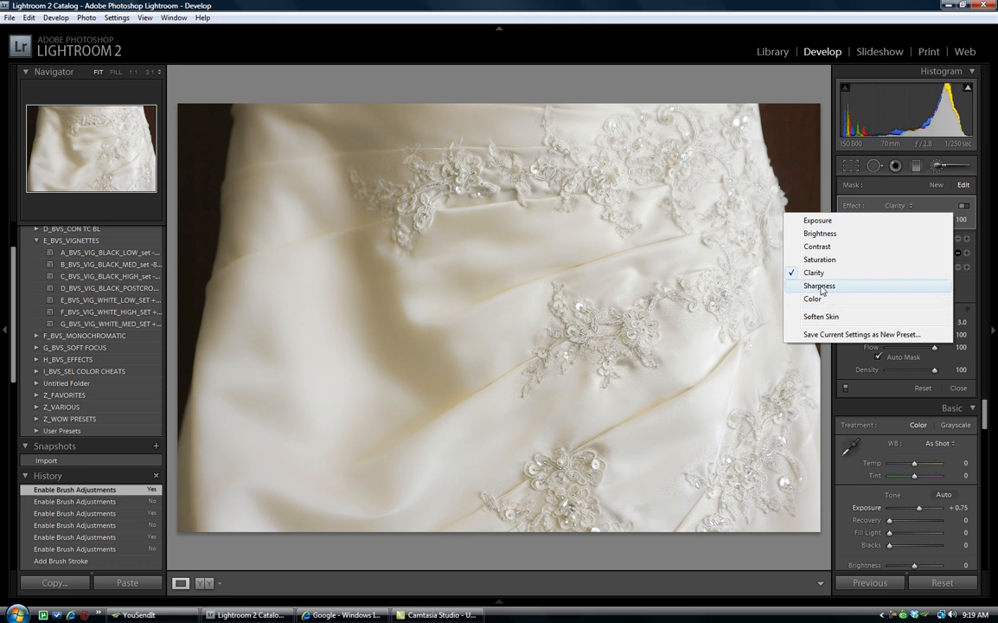
pyautogui.moveTo(820, 259)
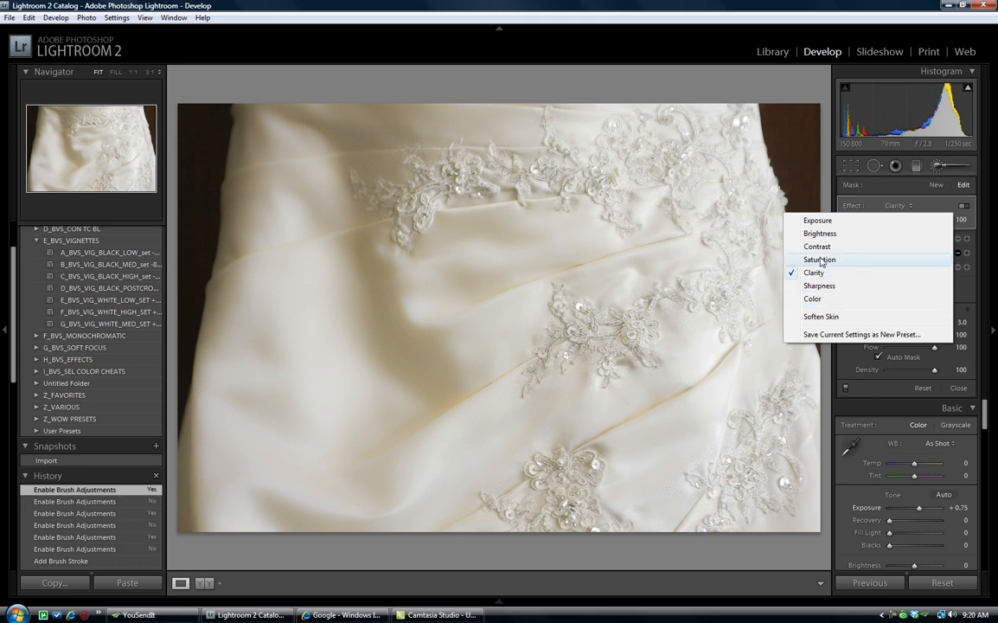
pyautogui.moveTo(923, 188)
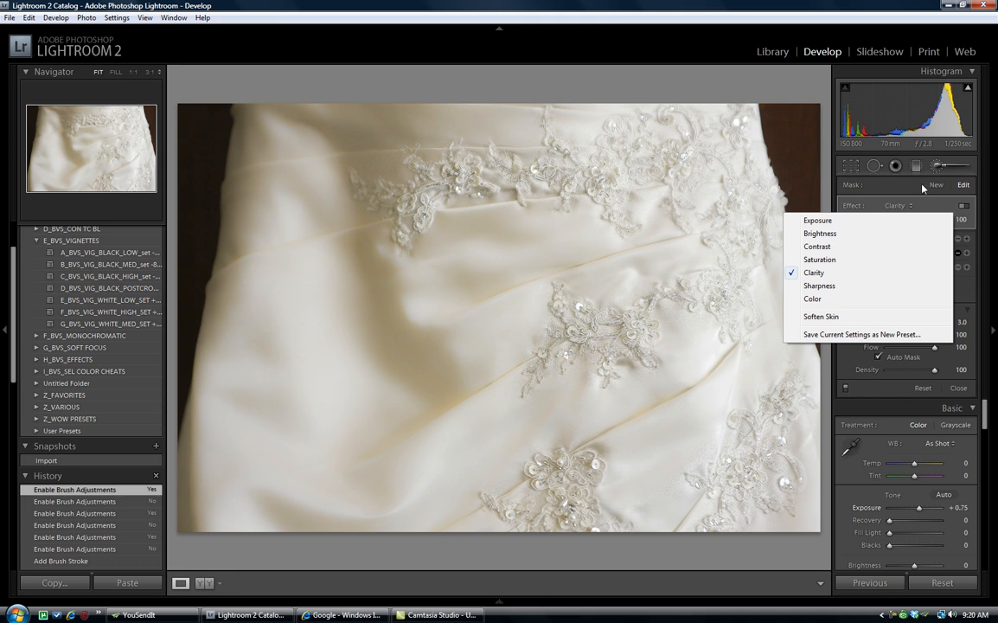
pyautogui.click(814, 273)
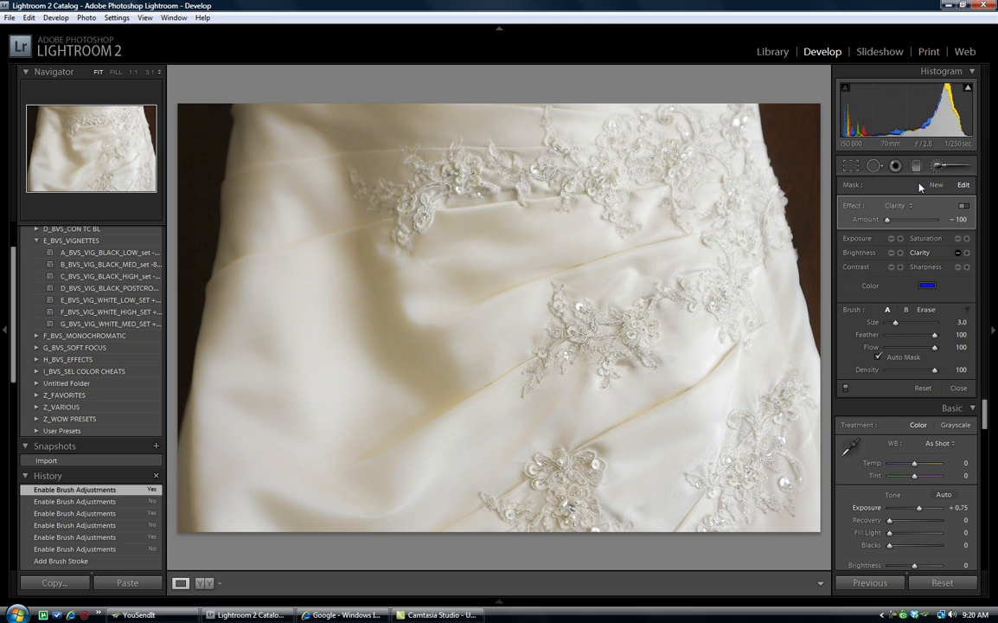
pyautogui.moveTo(846, 389)
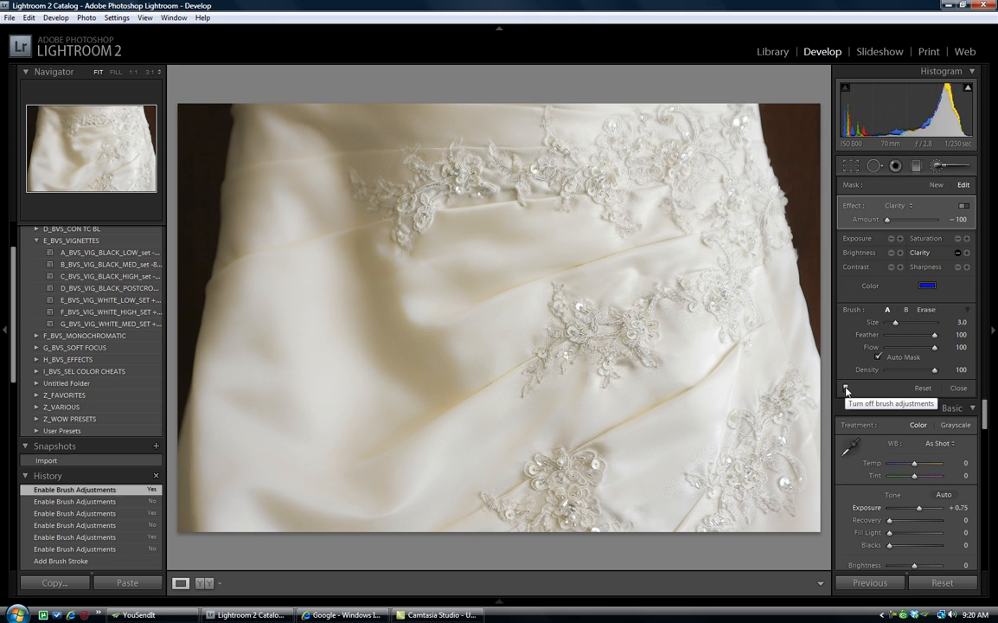
# Switch off the brush adjustments to show the unedited before view of the dress.
pyautogui.click(846, 388)
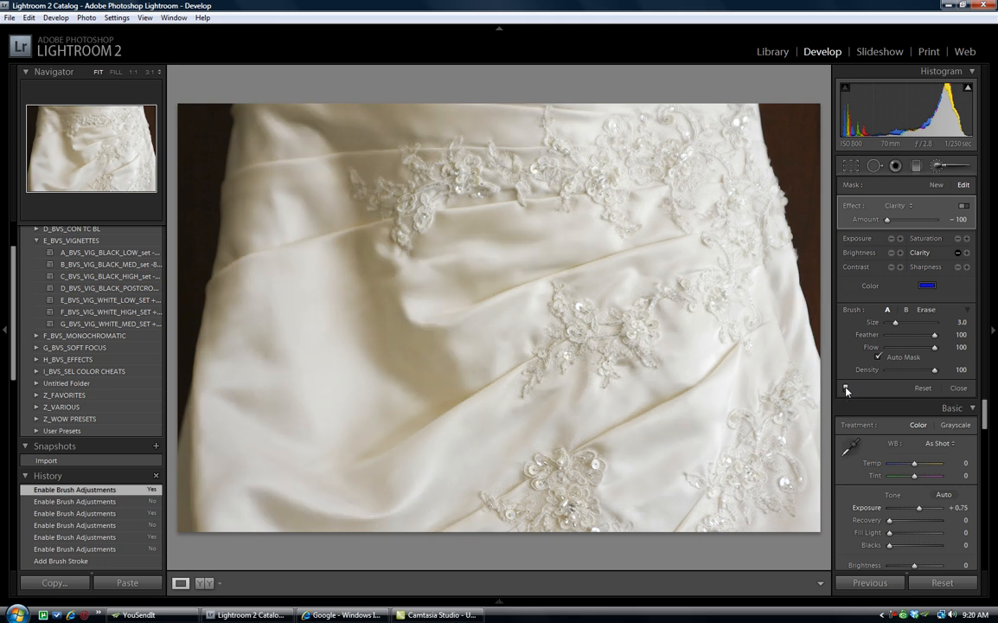